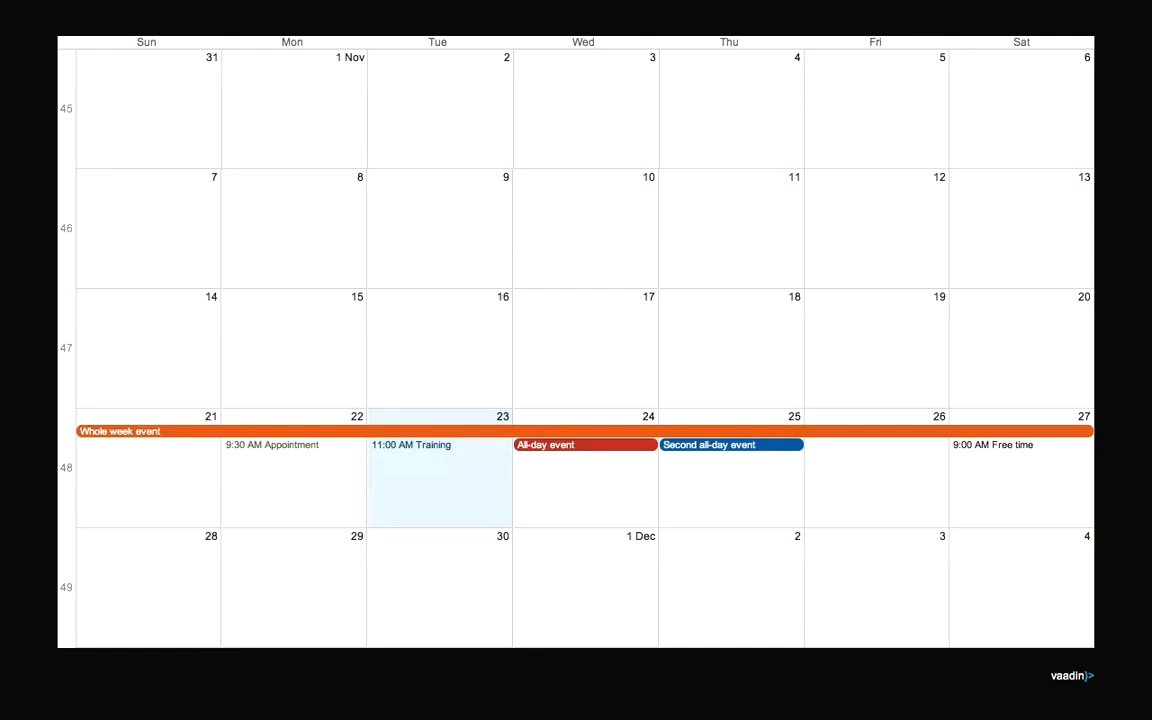
mouse_move(756, 386)
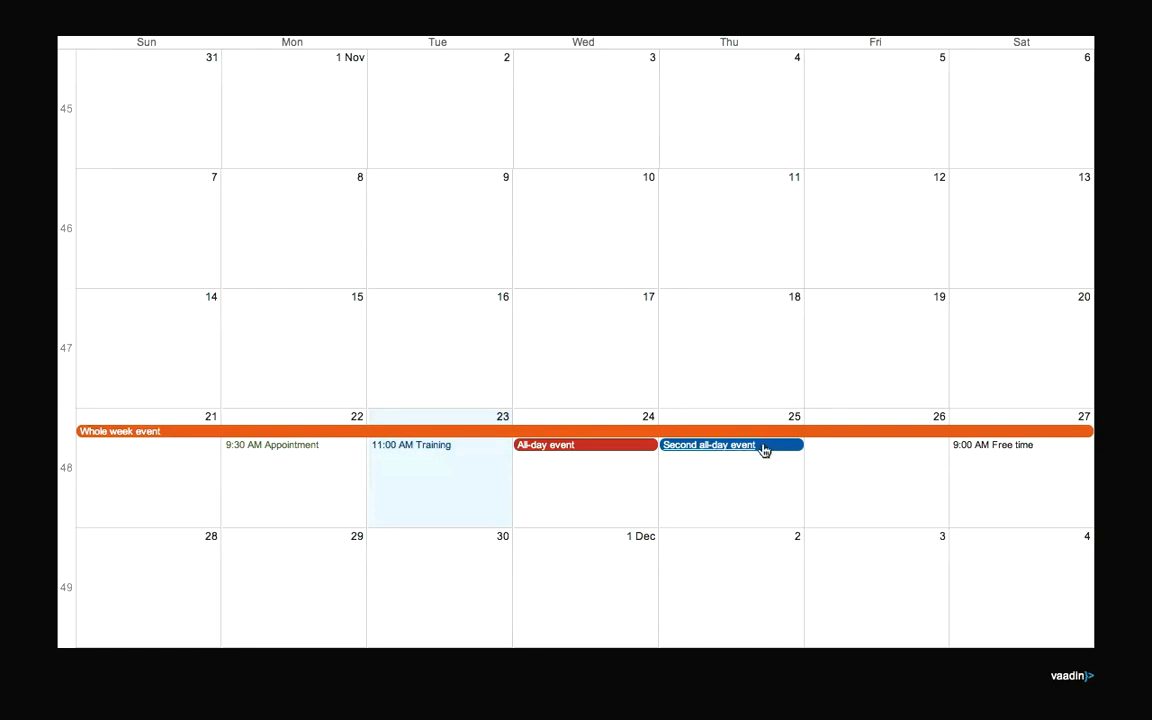
mouse_move(764, 450)
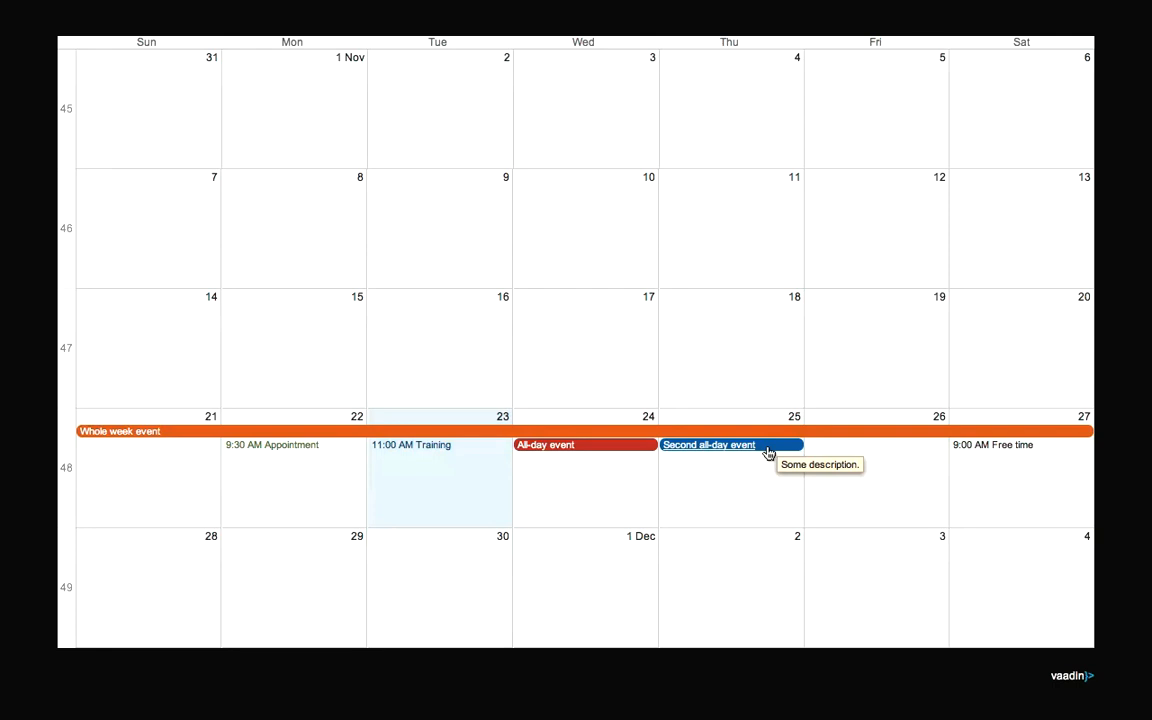
mouse_move(752, 454)
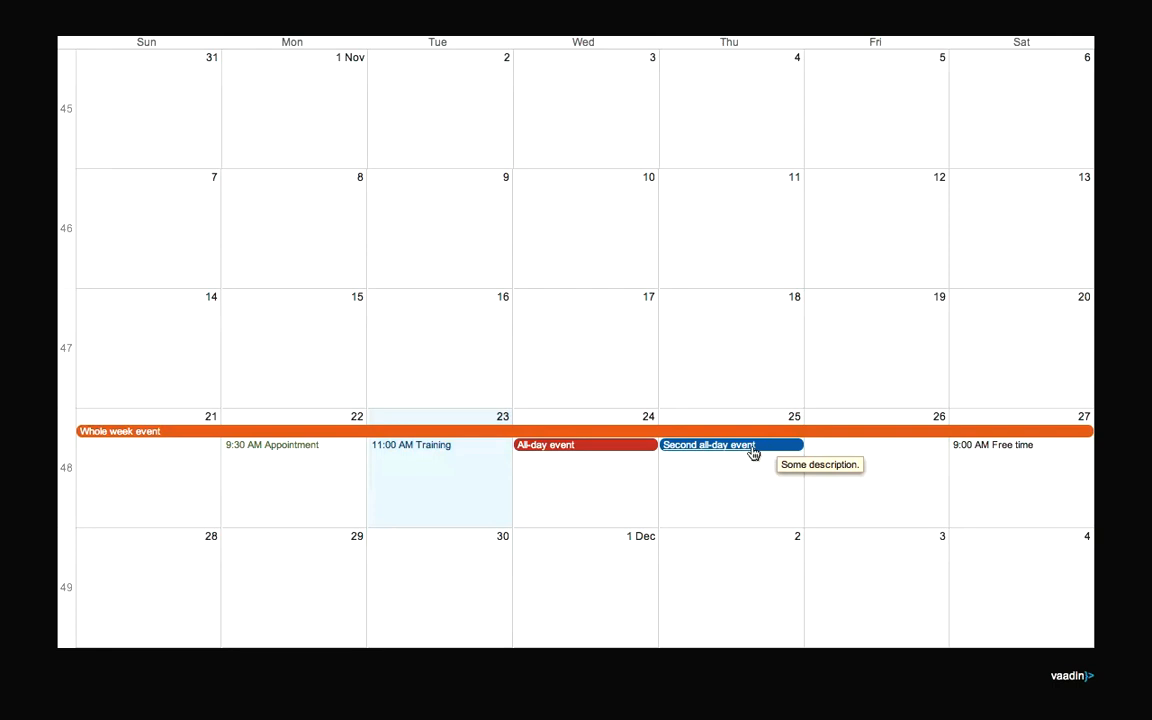
mouse_move(596, 468)
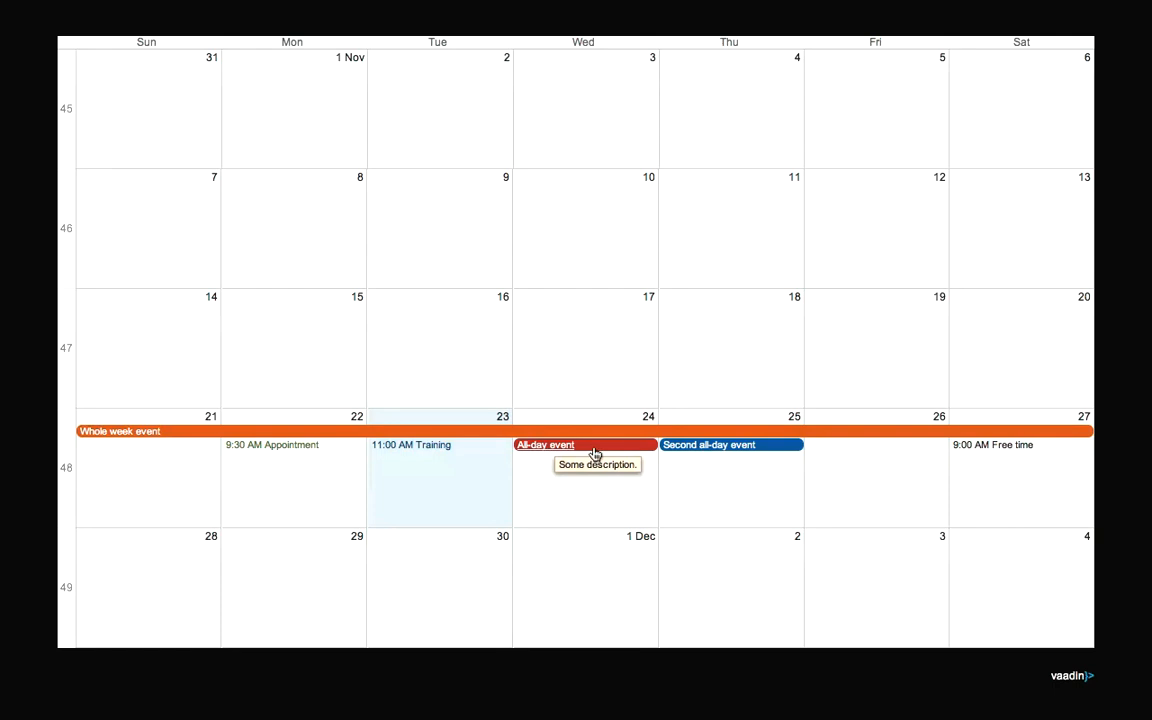
mouse_move(640, 516)
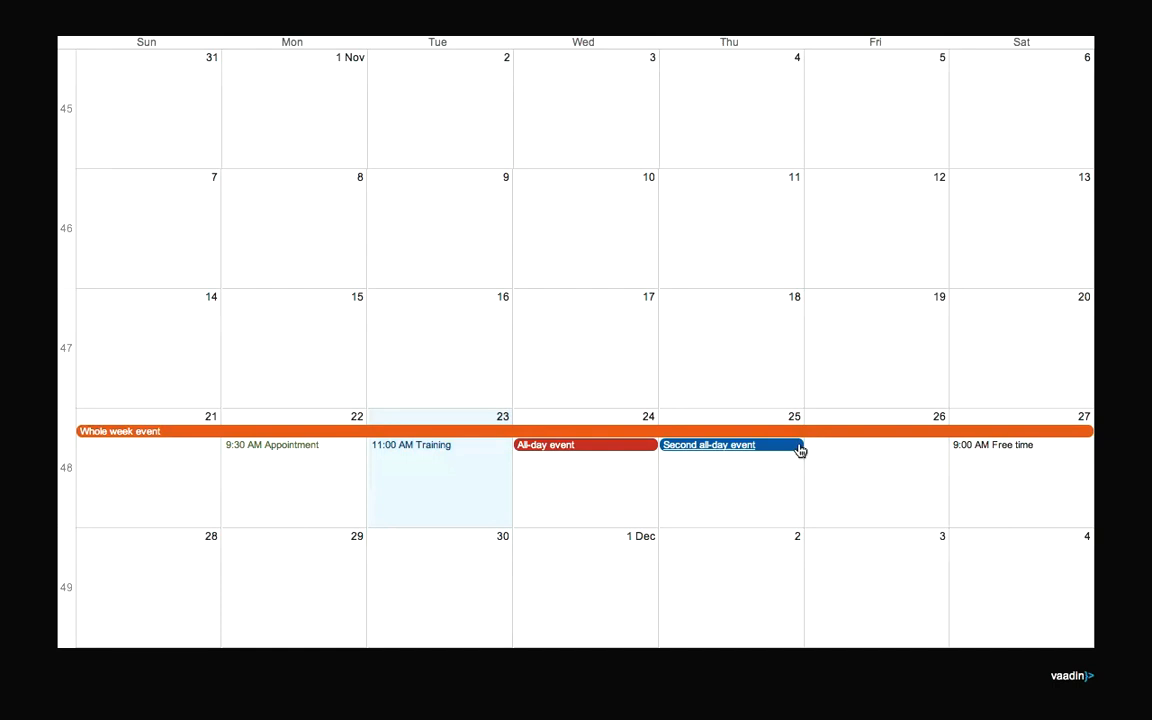
mouse_move(784, 472)
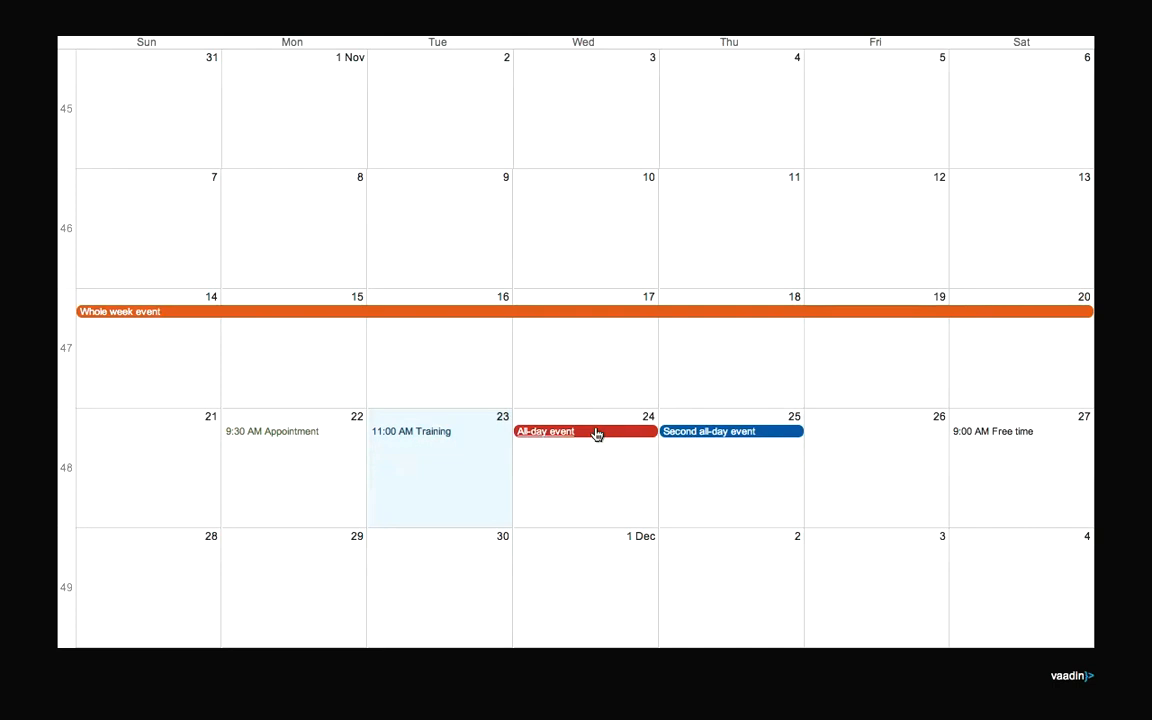
Move the whole week event a week earlier and Training to Monday at 9:30 AM
drag(584, 432, 464, 444)
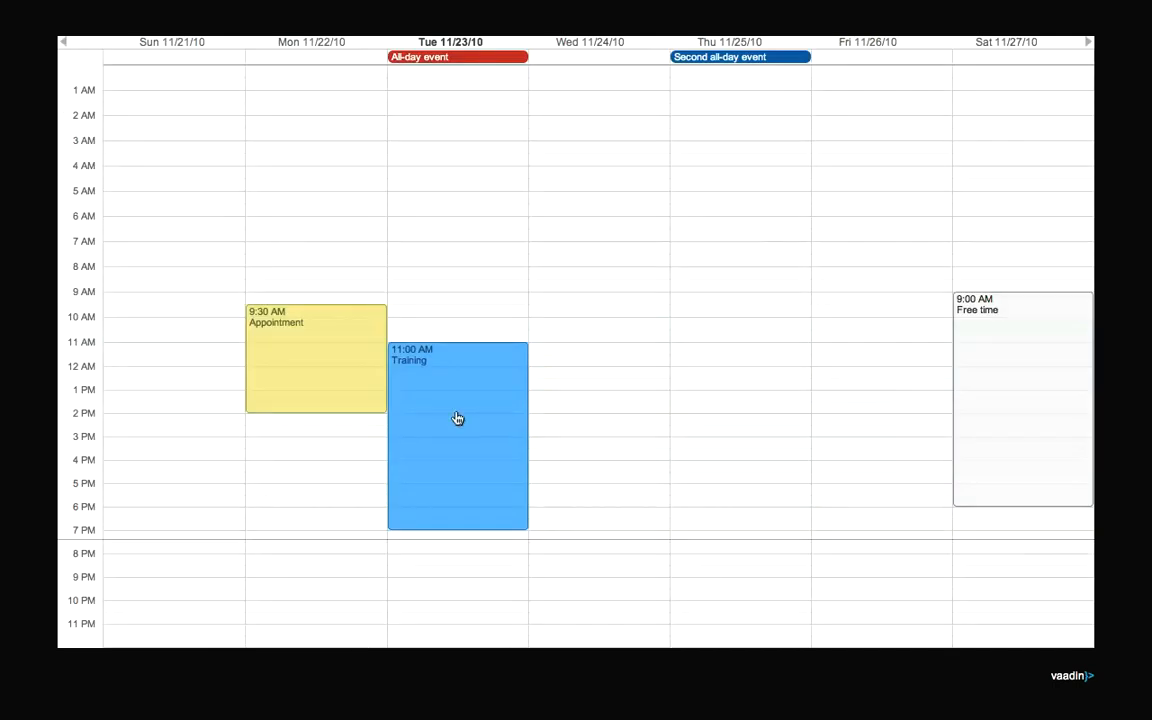
drag(456, 418, 572, 294)
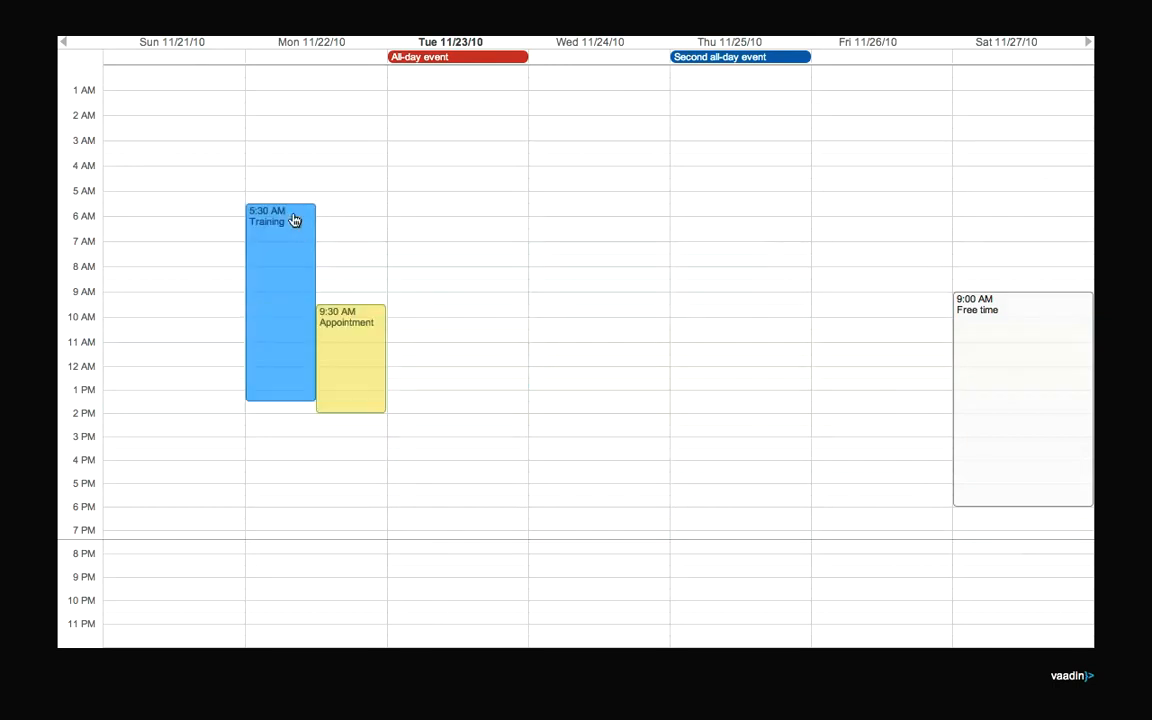
drag(280, 216, 280, 316)
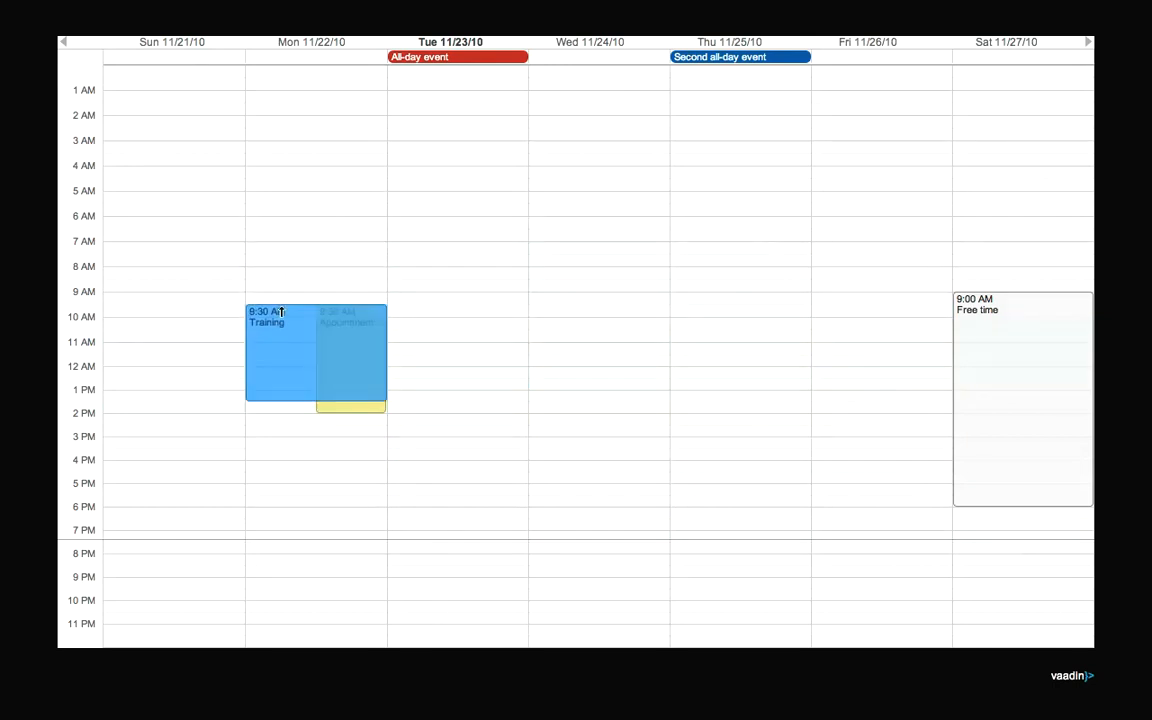
Move Appointment onto Thursday at 6:30 AM
drag(350, 356, 600, 296)
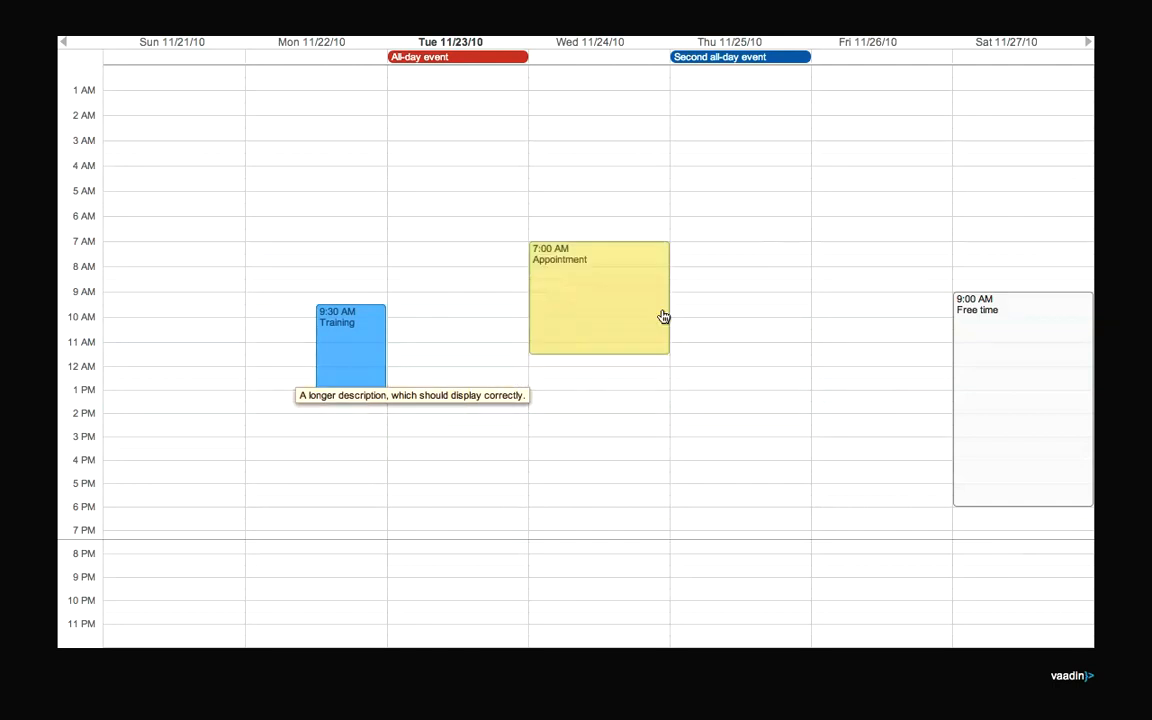
drag(598, 300, 740, 284)
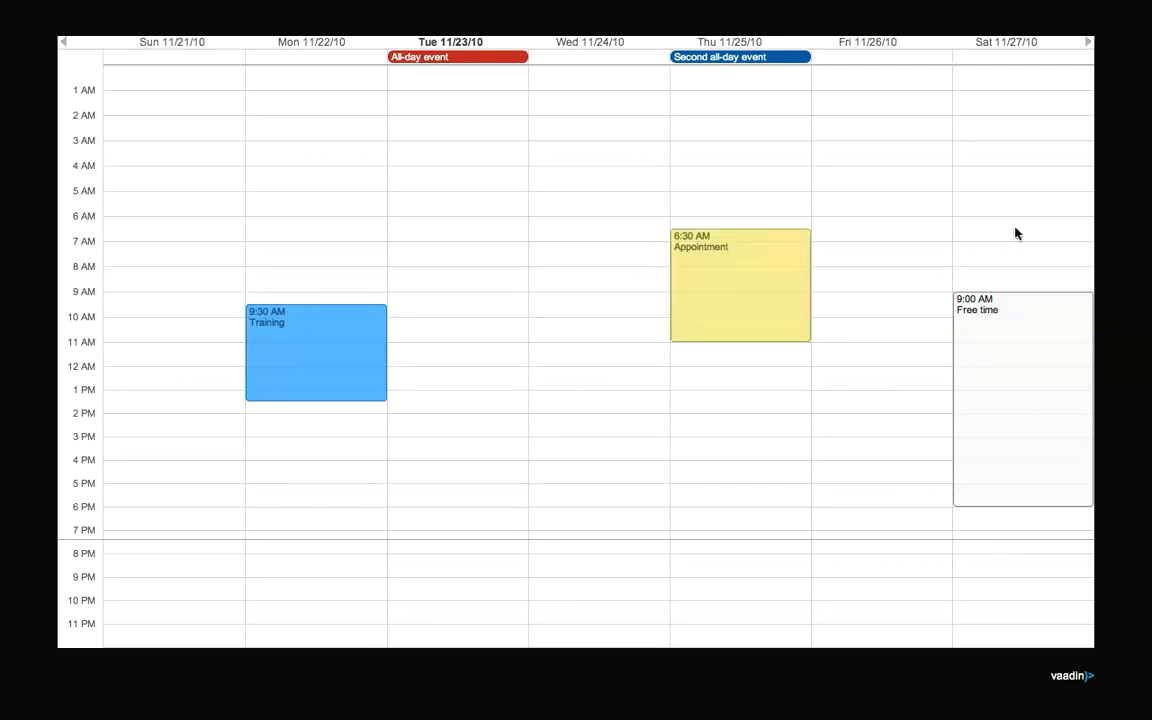
mouse_move(1036, 232)
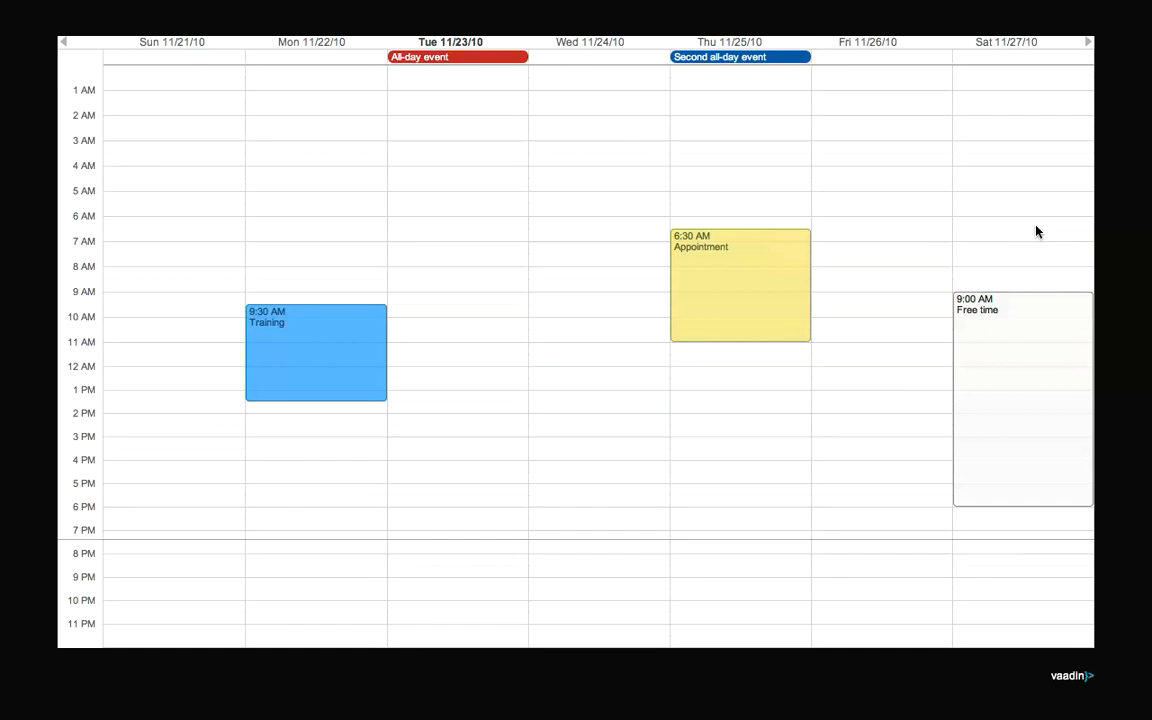
mouse_move(864, 260)
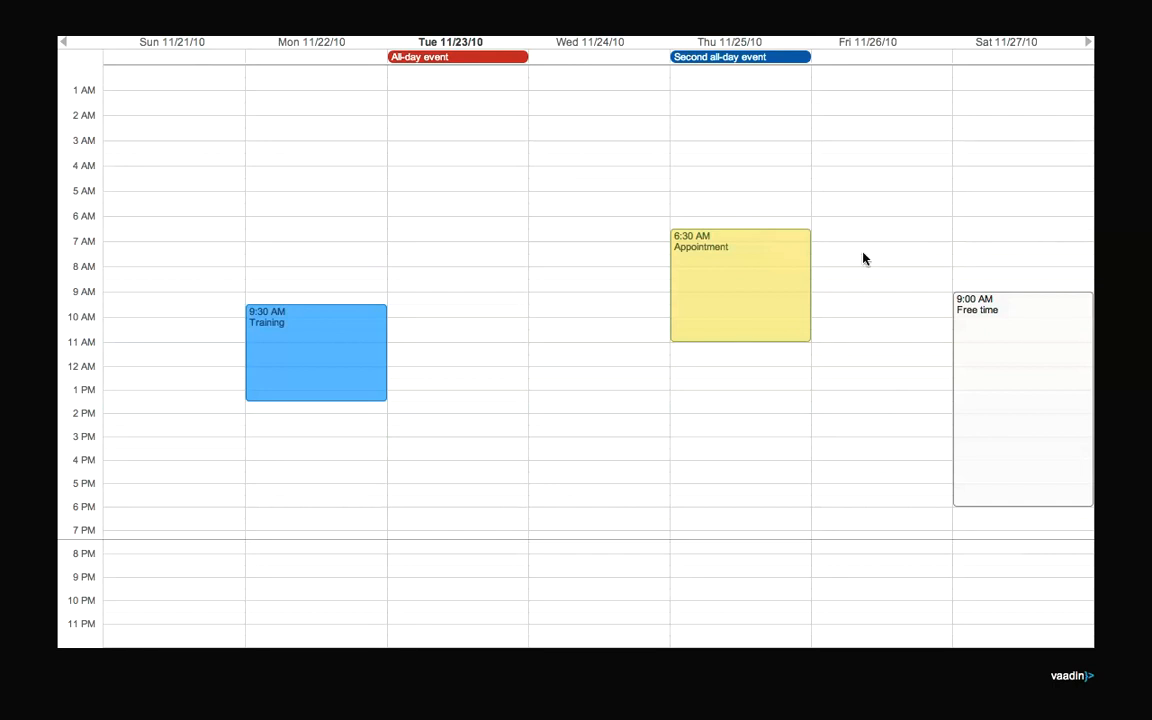
mouse_move(696, 252)
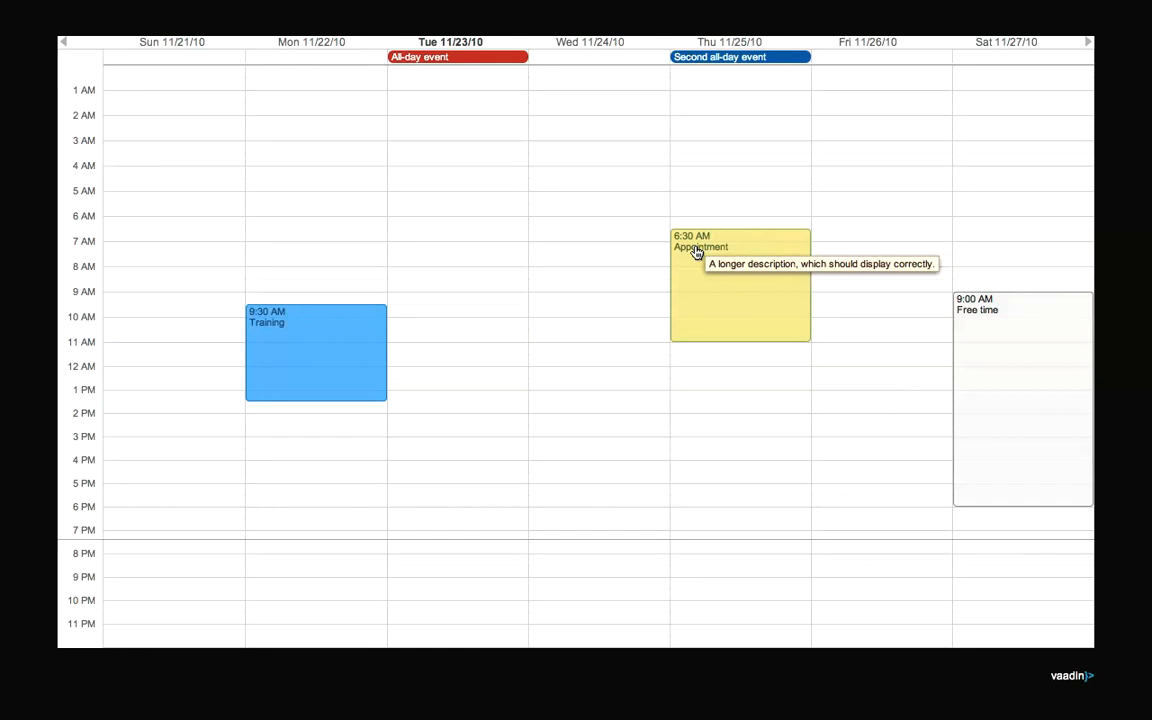
mouse_move(868, 236)
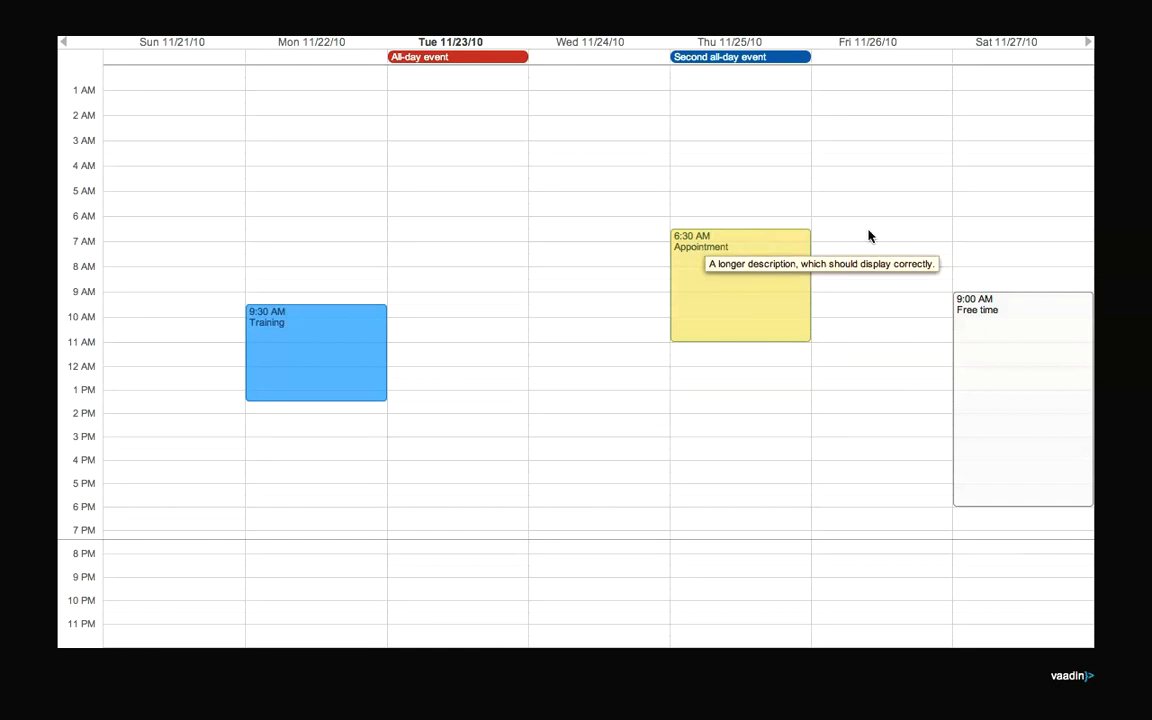
mouse_move(1122, 244)
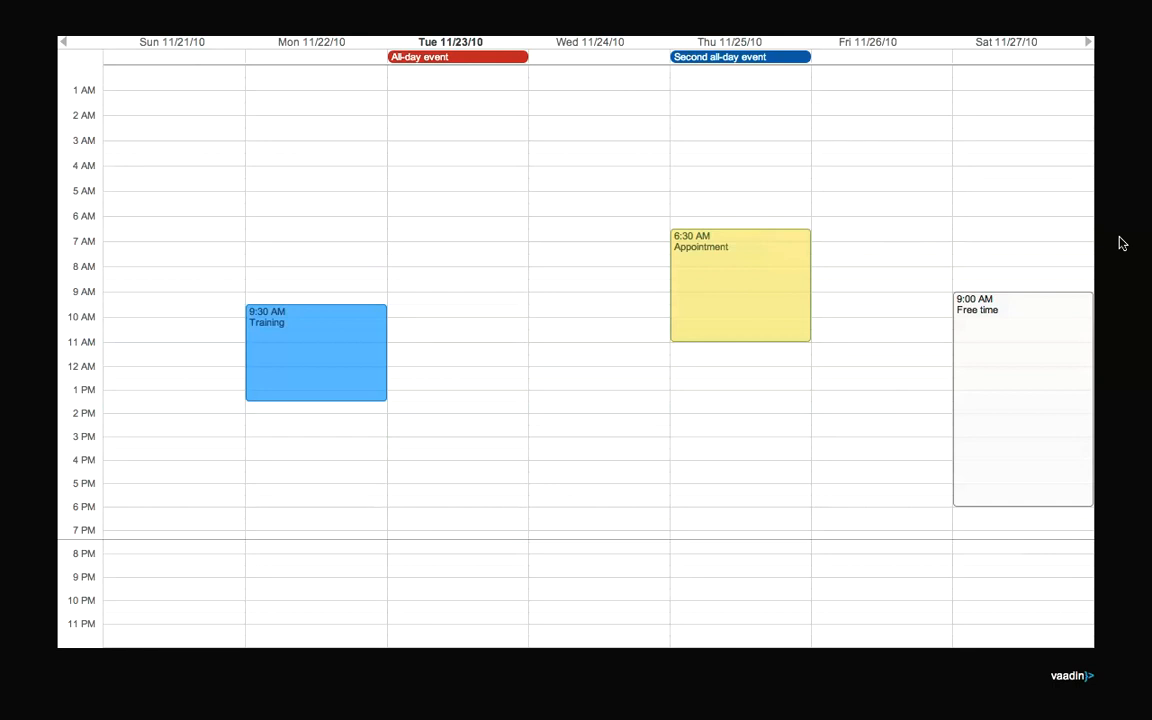
mouse_move(652, 132)
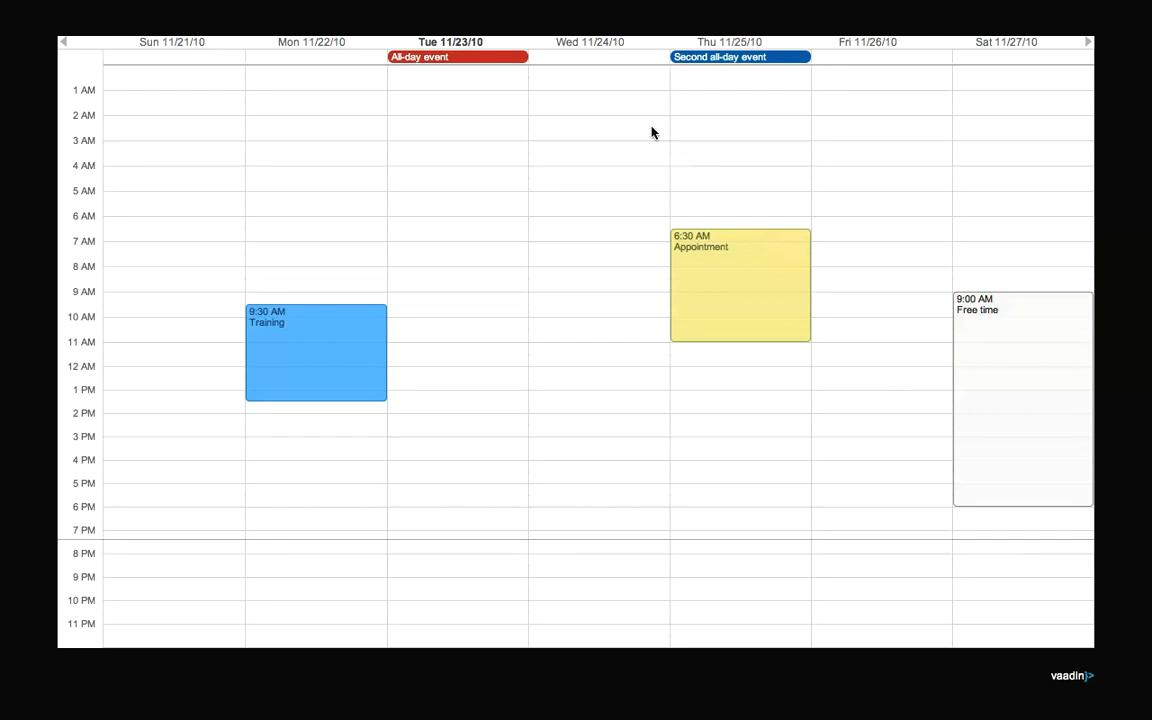
mouse_move(718, 56)
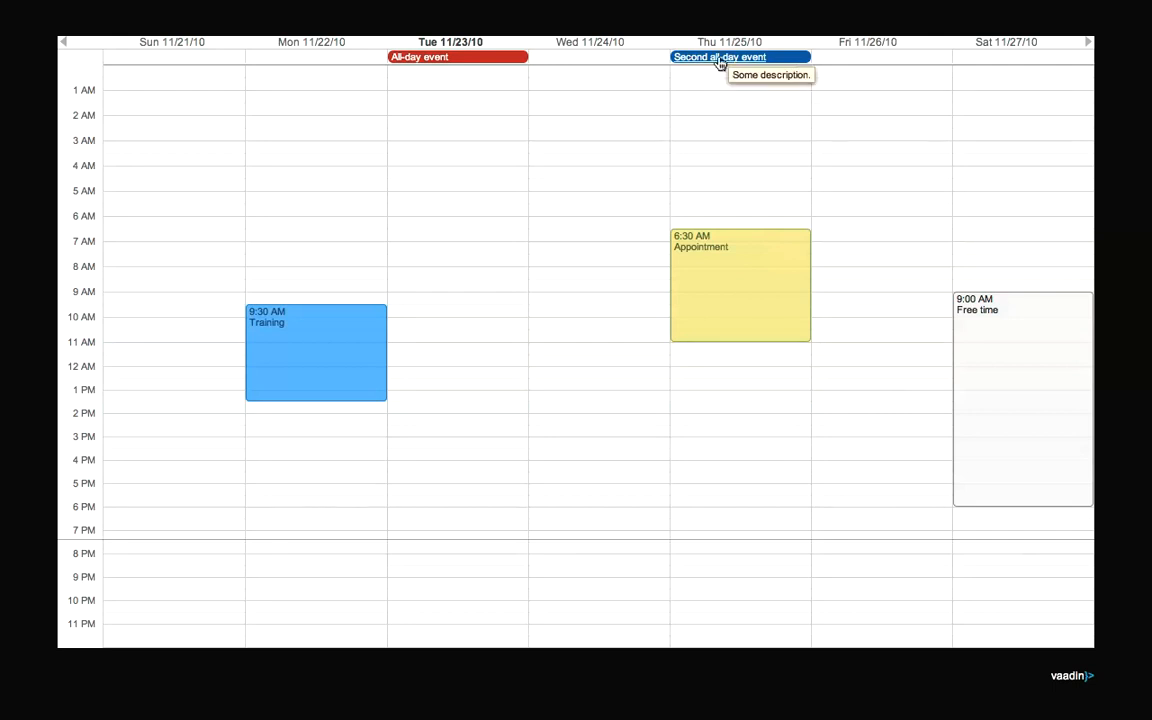
mouse_move(712, 284)
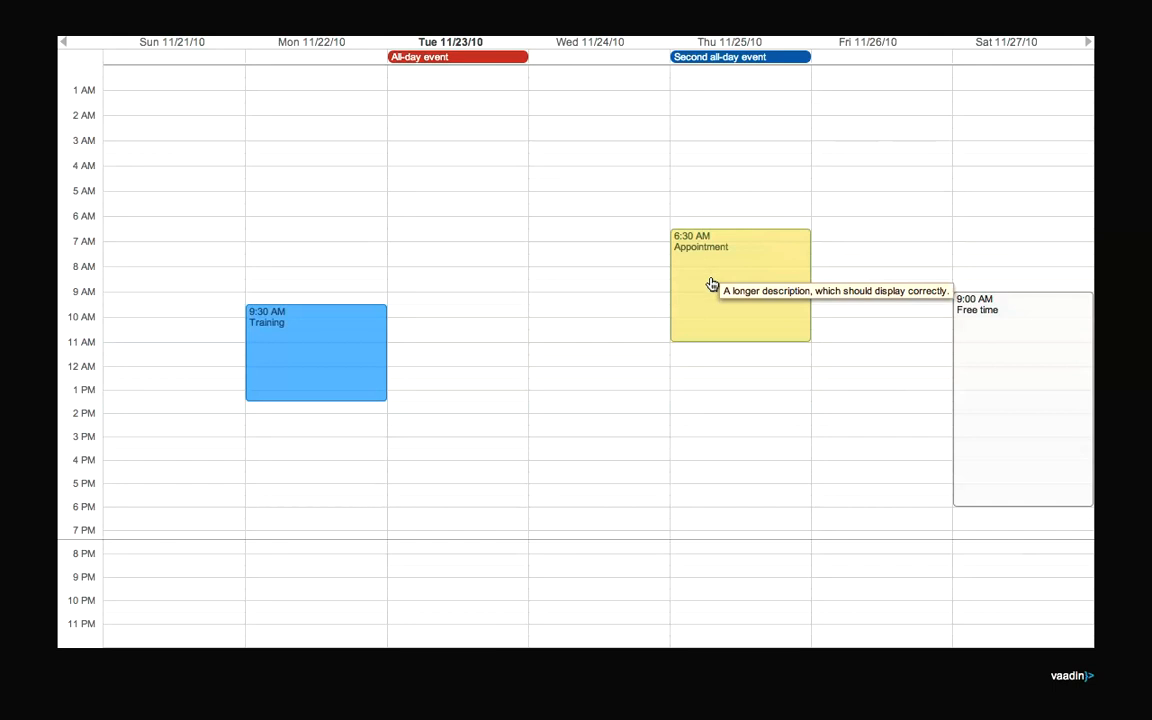
mouse_move(430, 72)
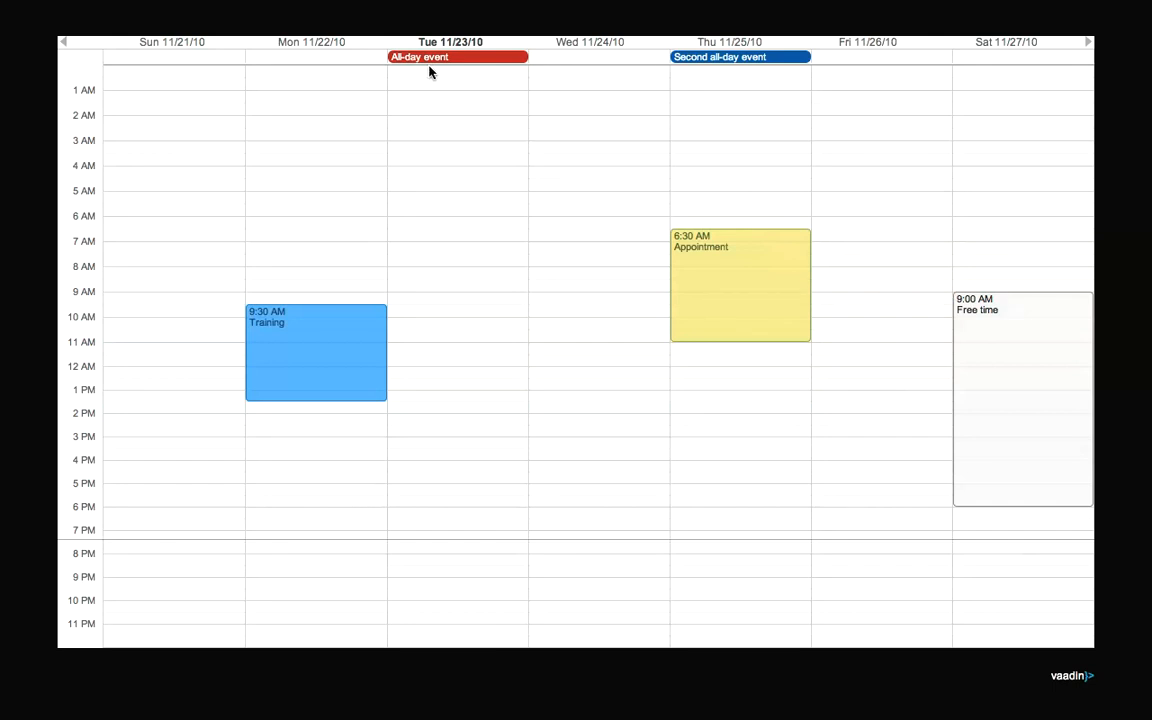
mouse_move(448, 76)
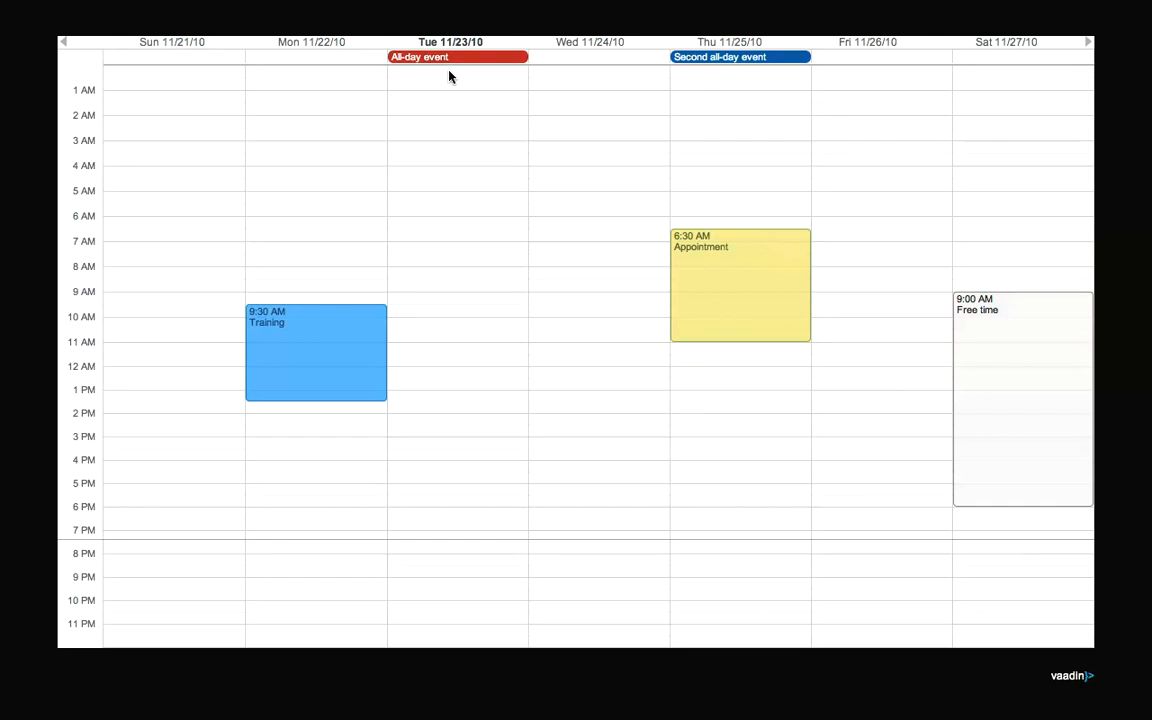
mouse_move(464, 82)
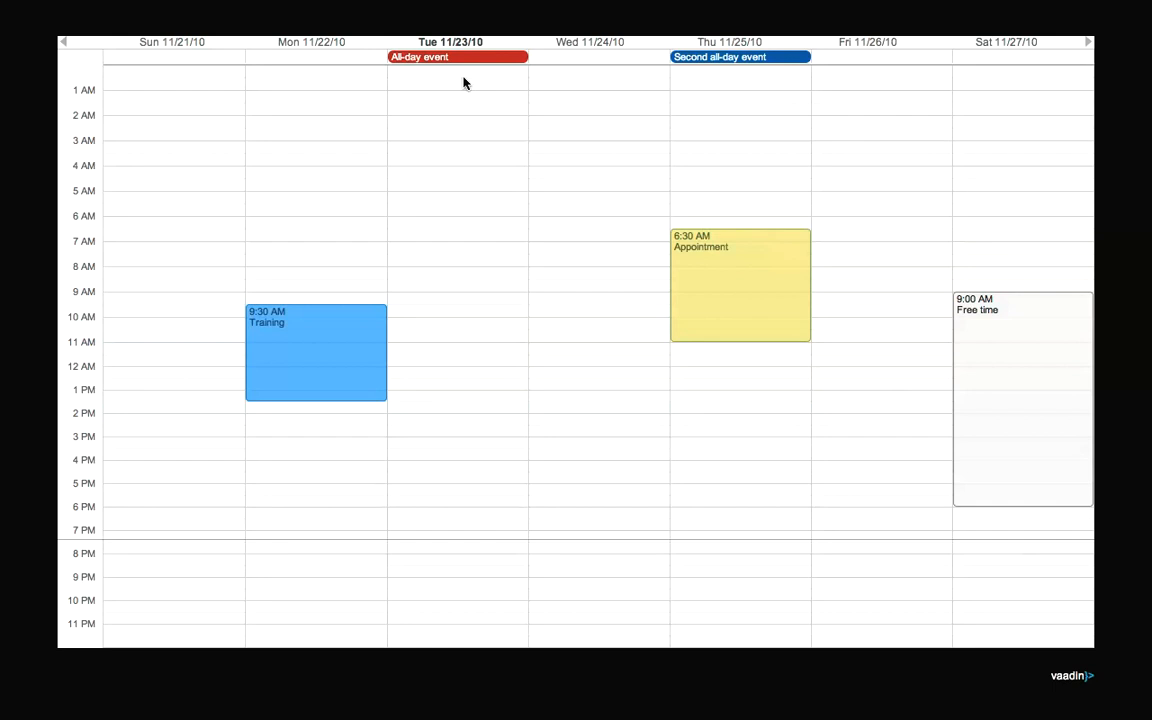
mouse_move(1128, 312)
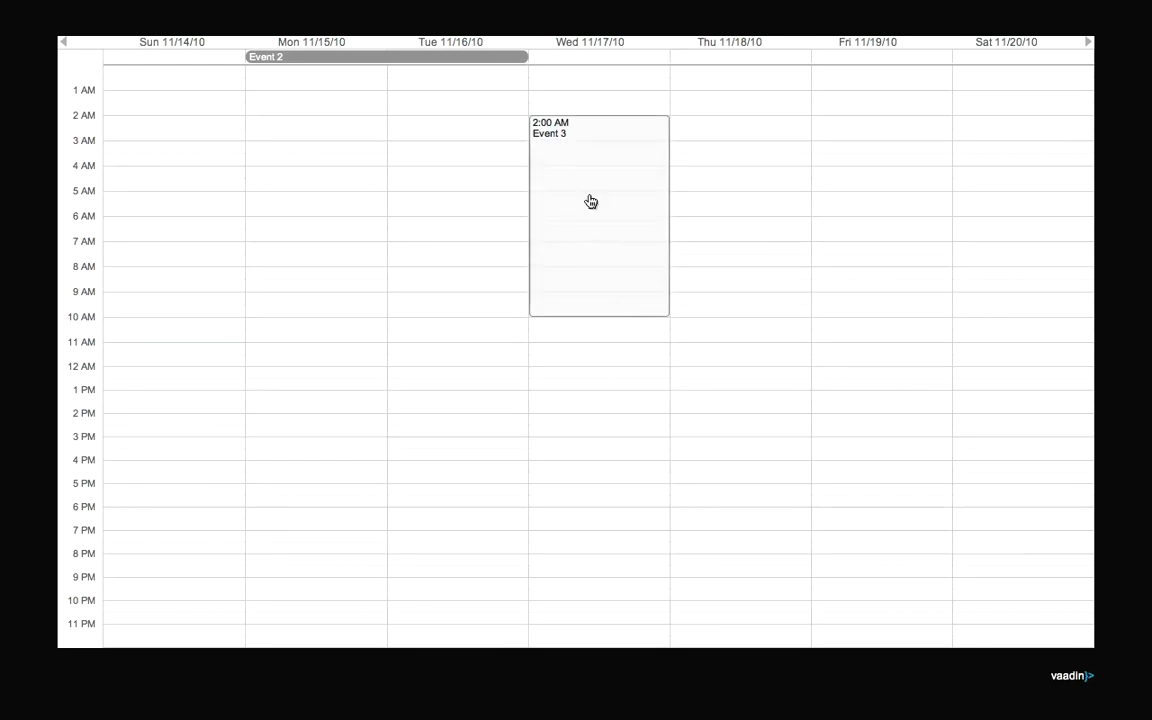
mouse_move(1128, 234)
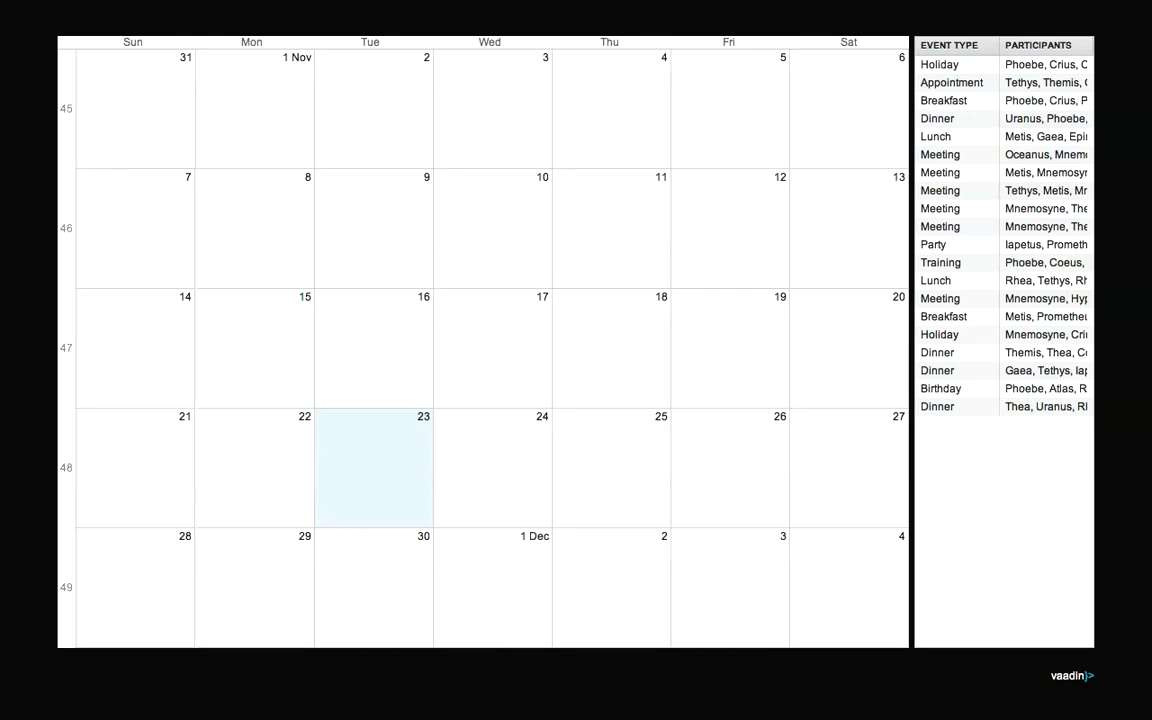
mouse_move(932, 82)
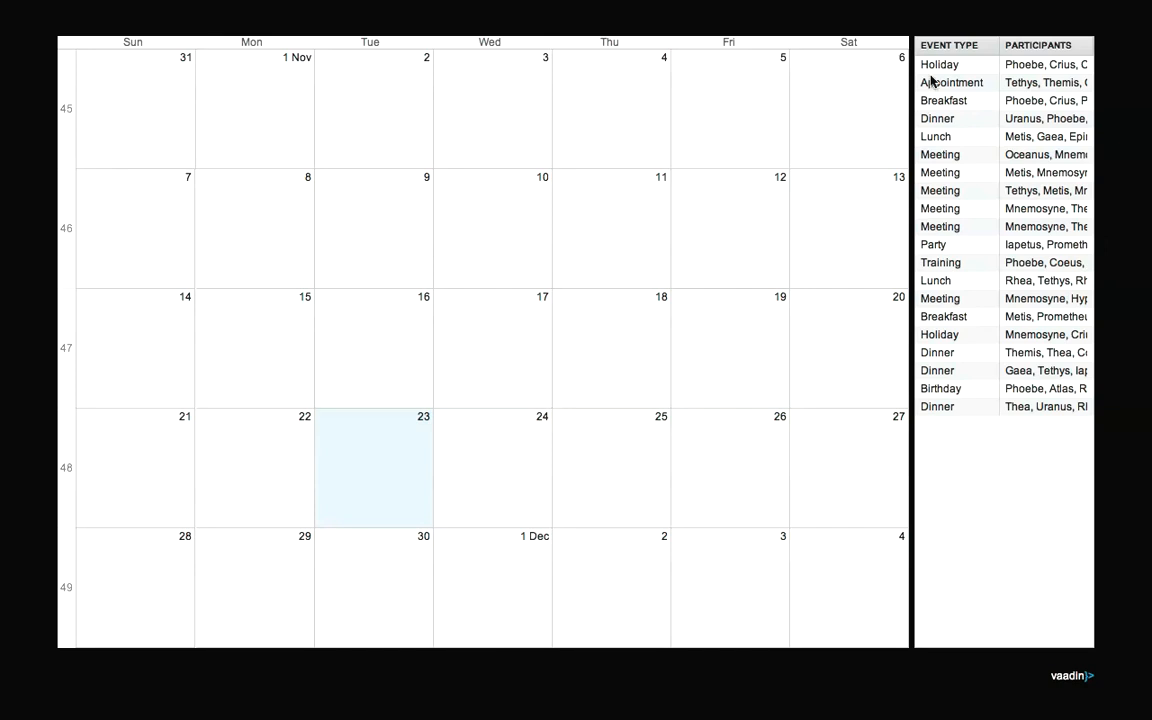
mouse_move(416, 308)
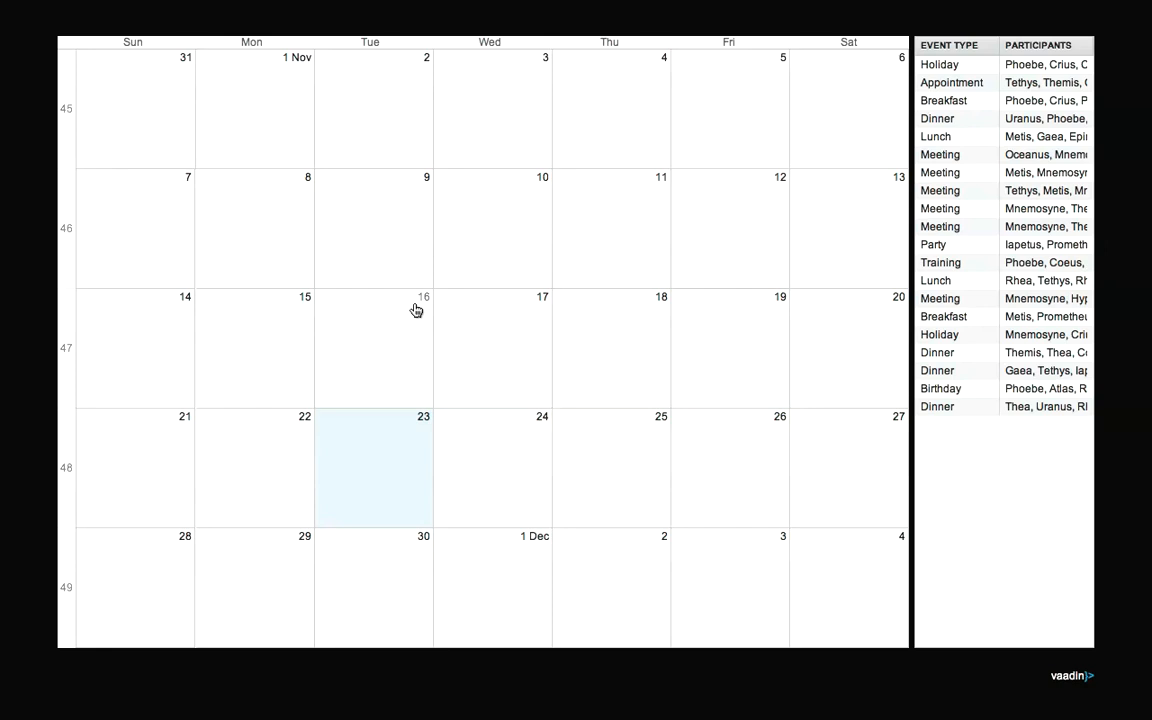
mouse_move(616, 340)
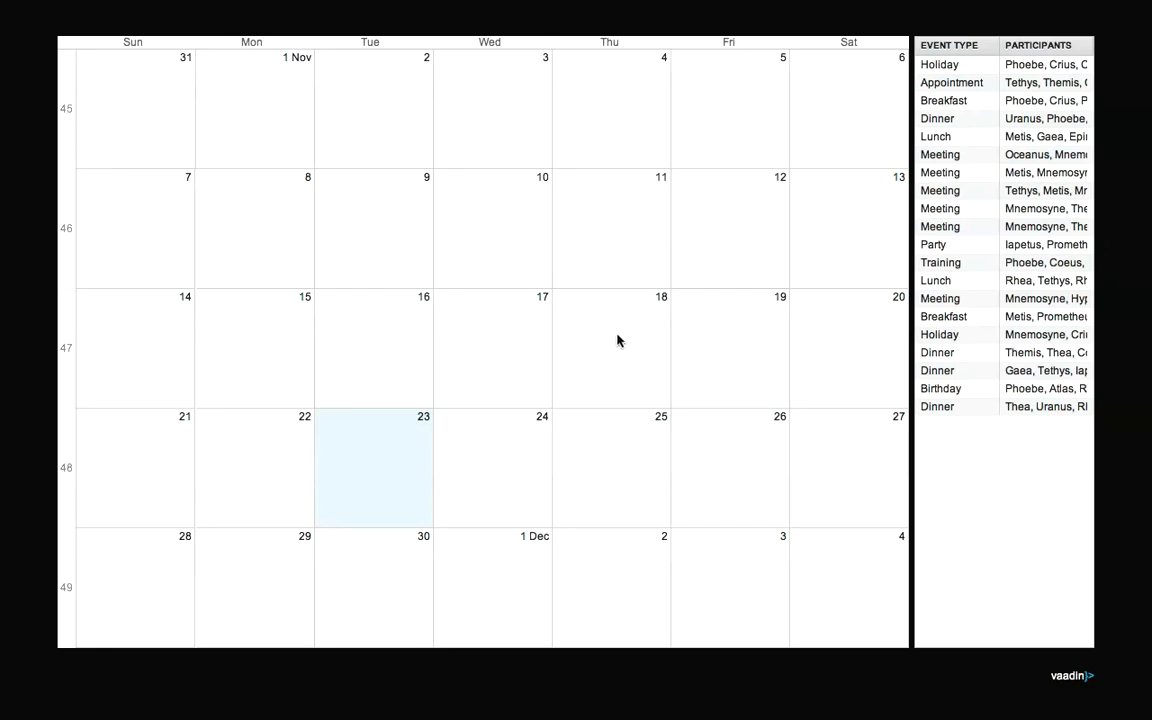
mouse_move(930, 100)
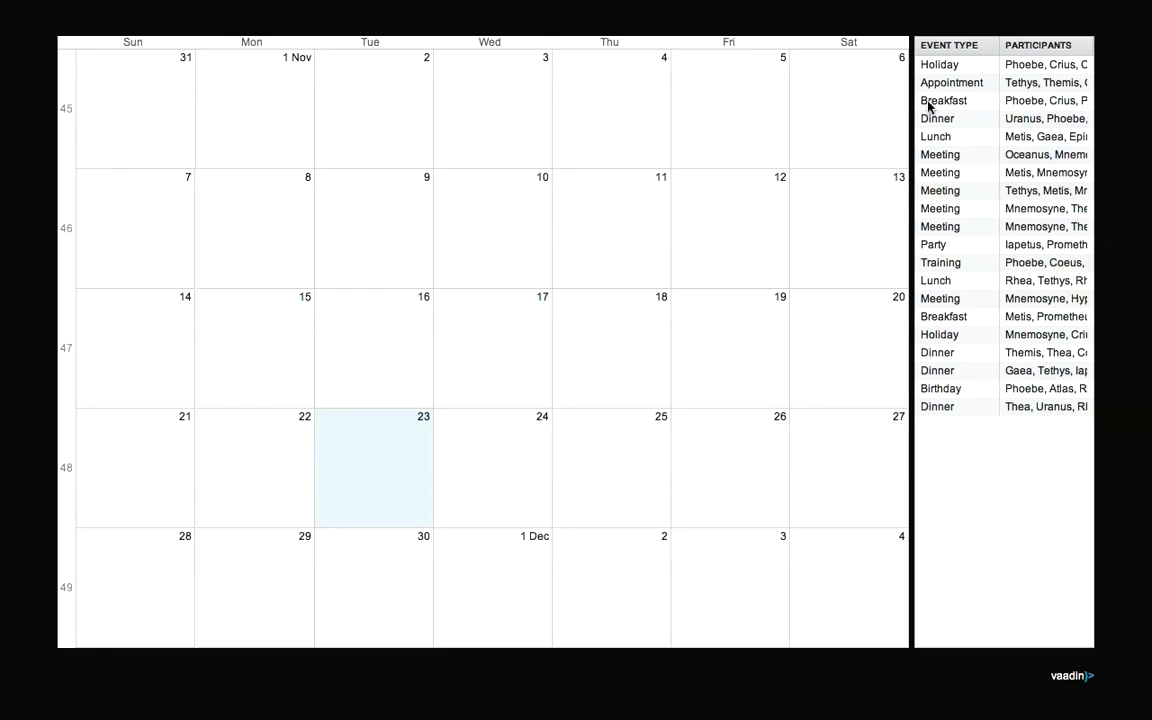
mouse_move(932, 68)
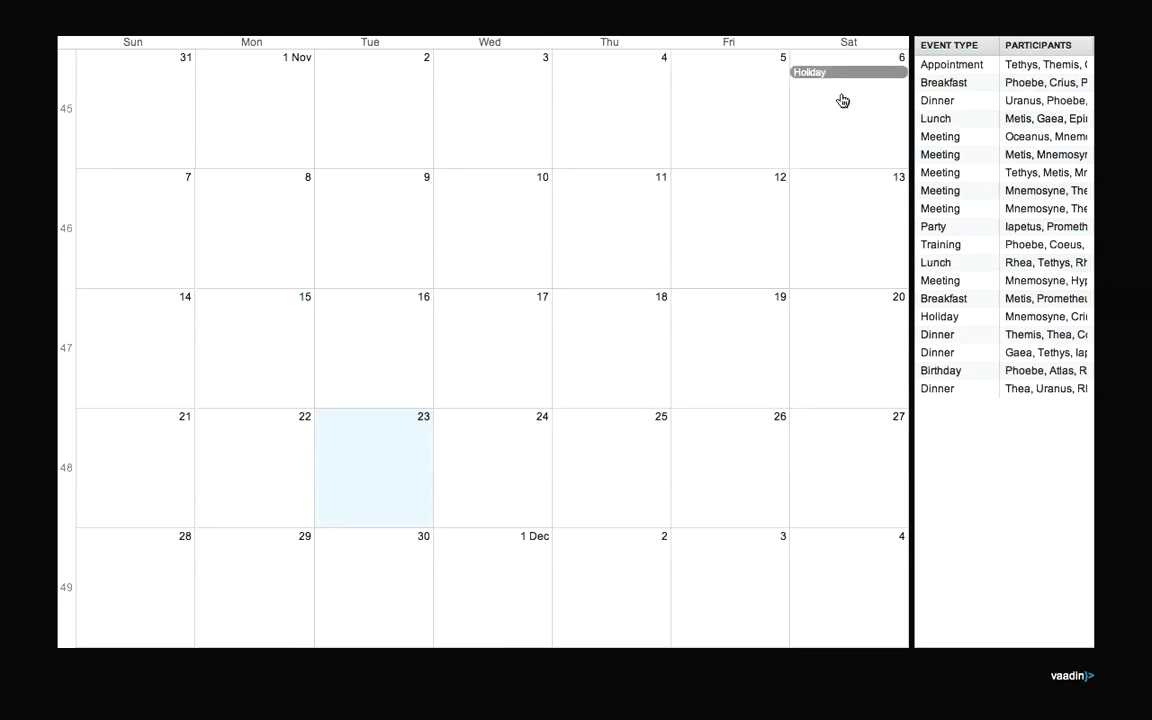
mouse_move(68, 110)
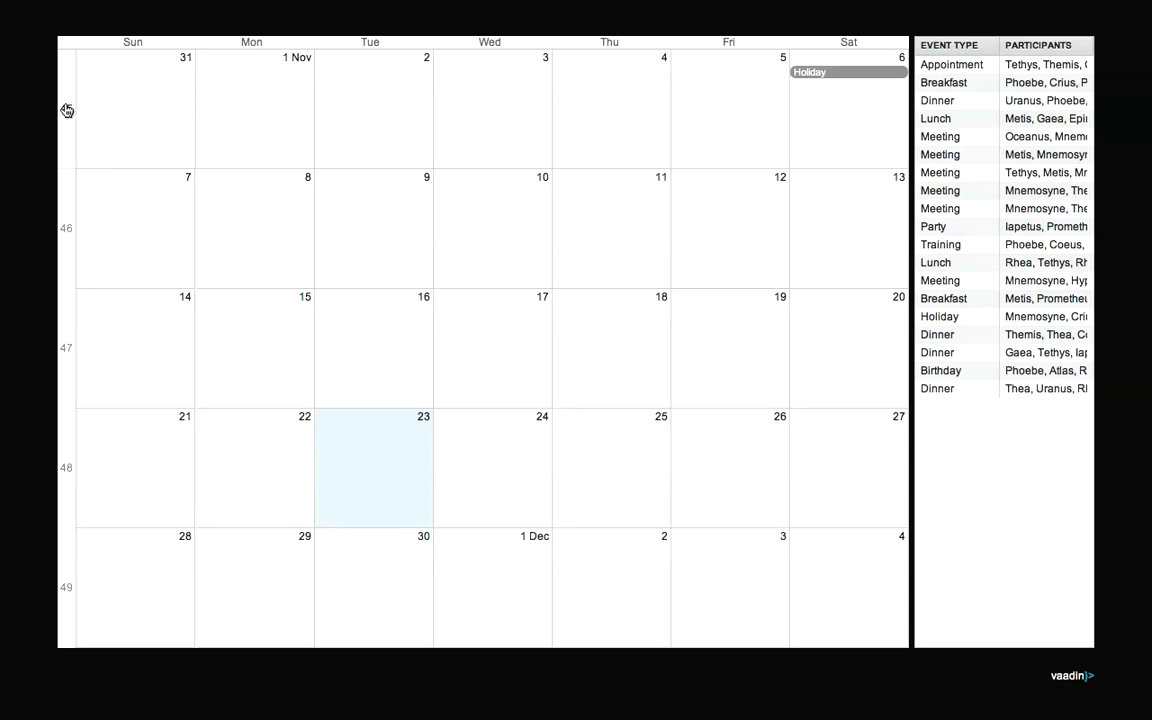